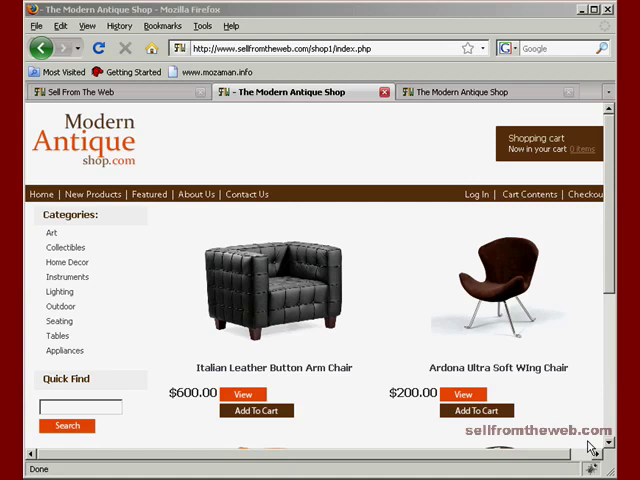
mouse_move(481, 139)
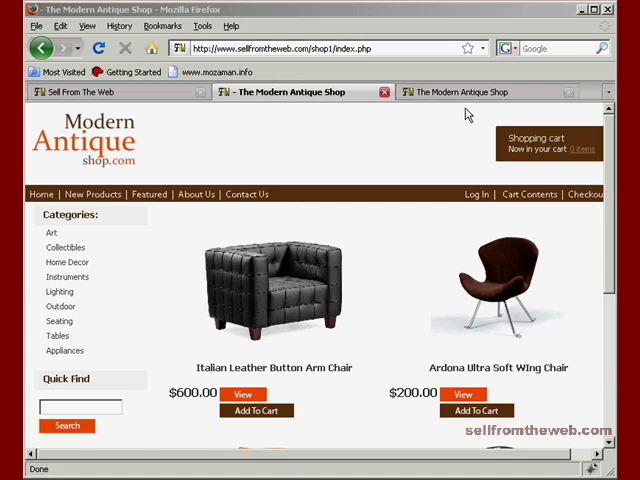
- Go from the admin tab through Catalog to the Products Attributes page
click(470, 92)
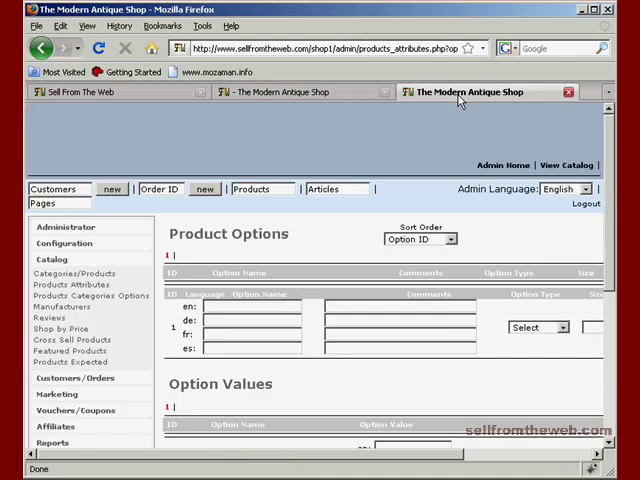
click(51, 257)
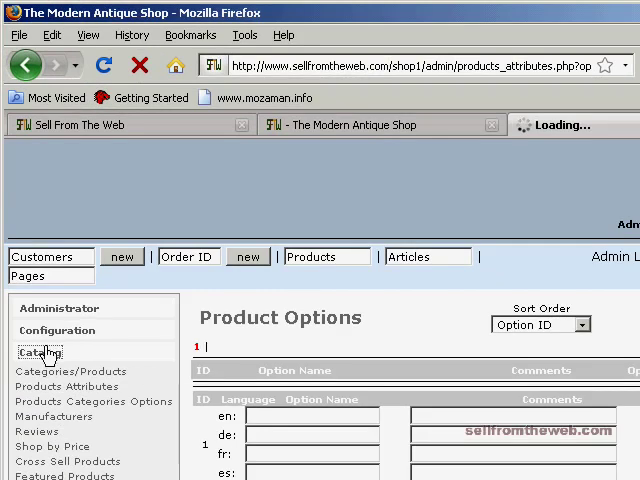
click(41, 352)
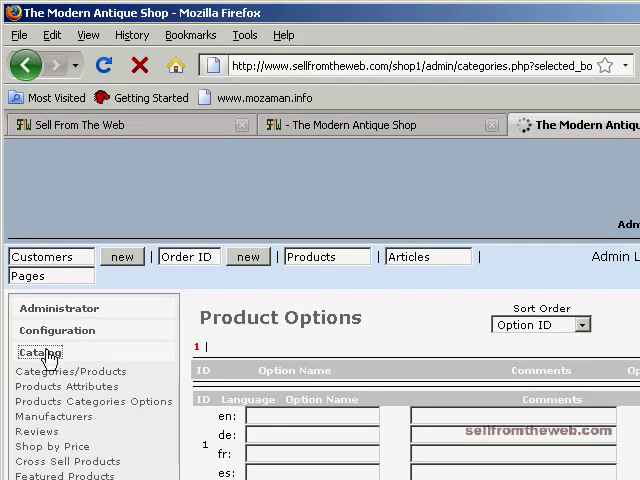
click(69, 371)
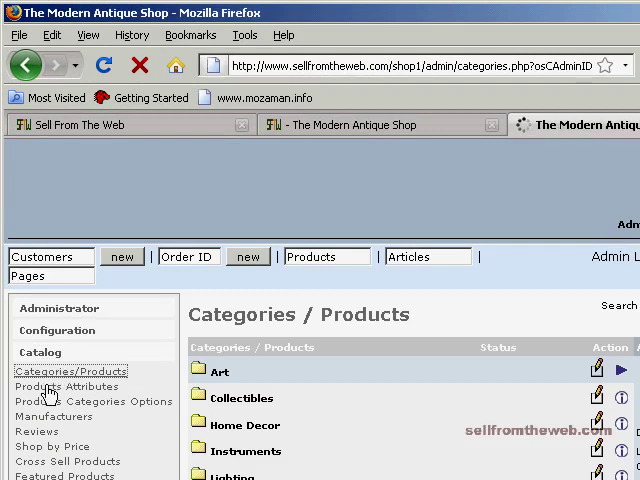
click(65, 386)
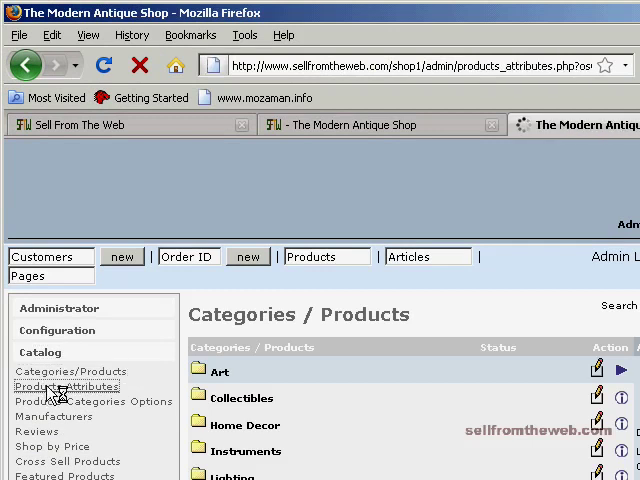
click(80, 401)
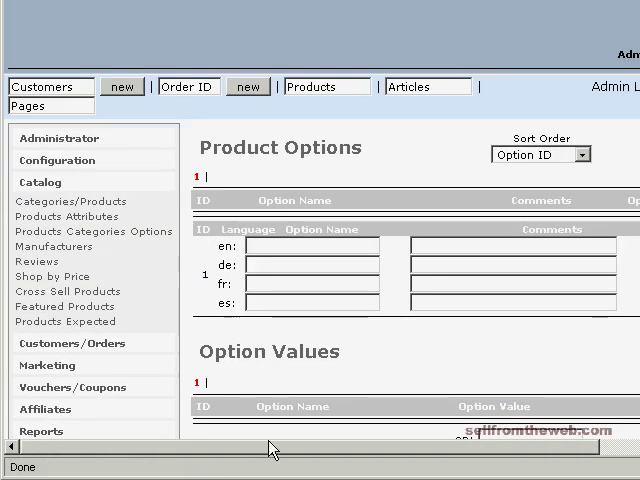
scroll(right, 3)
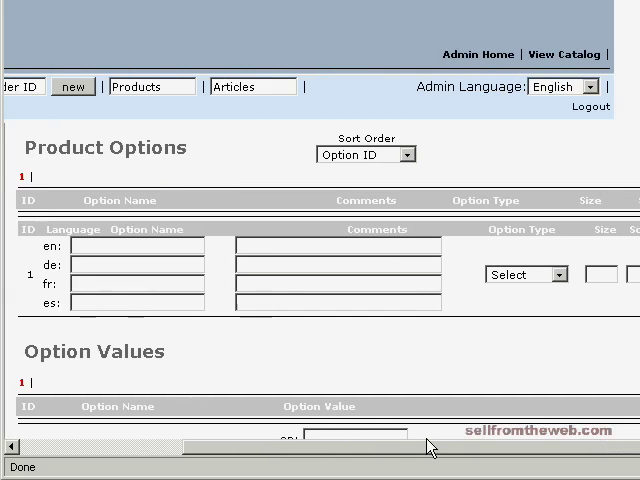
scroll(left, 3)
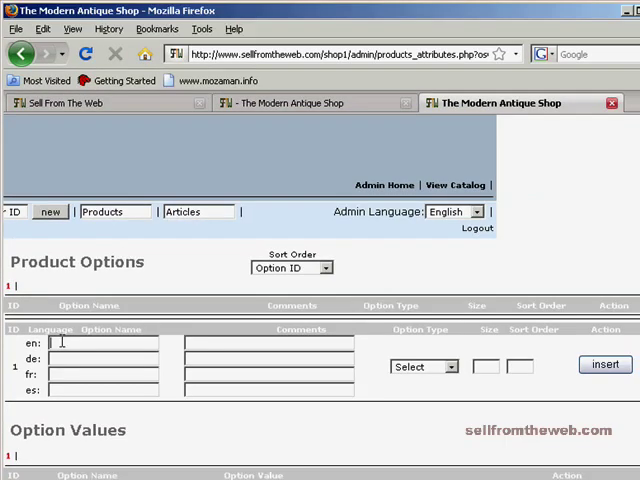
- Enter 'Color' as the option name and 'Select Color' as the comment
text(Color)
click(269, 343)
text(Select)
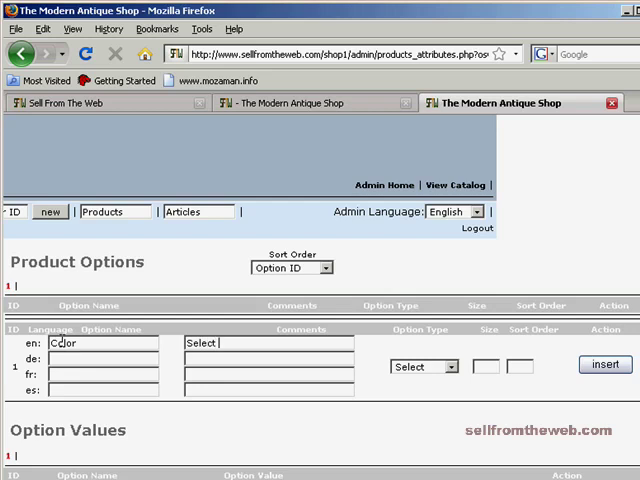
text(Color)
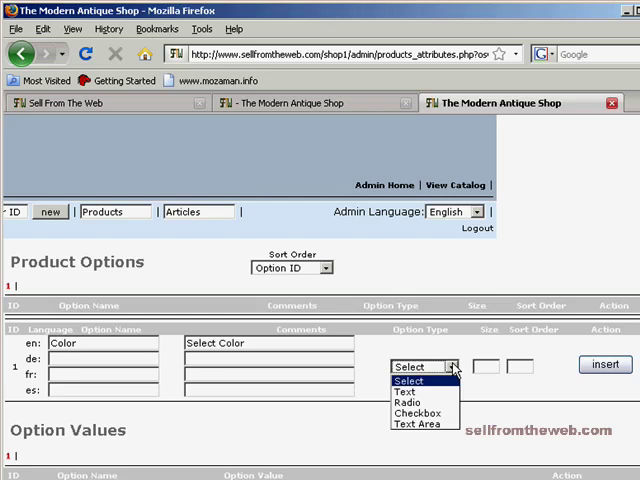
mouse_move(410, 408)
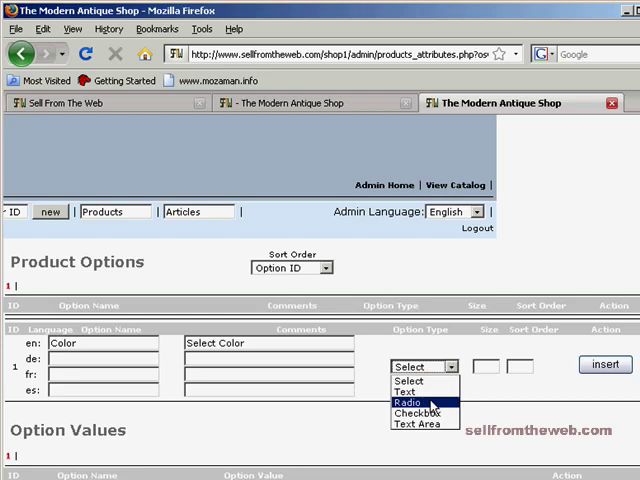
mouse_move(410, 392)
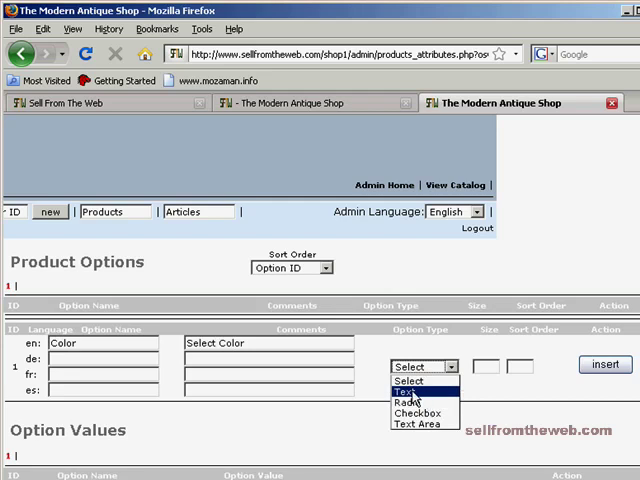
mouse_move(410, 411)
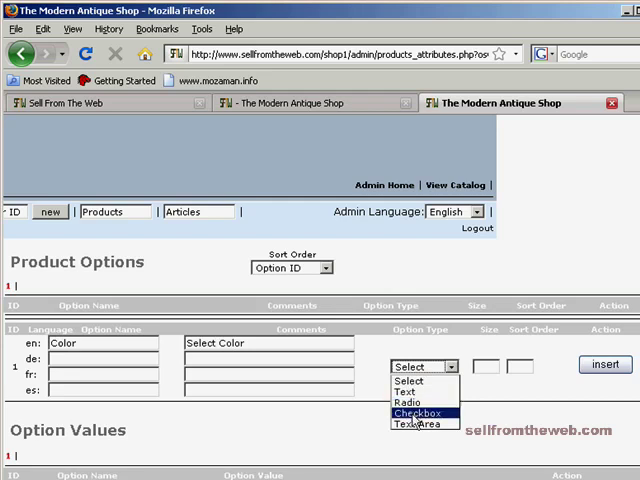
mouse_move(407, 392)
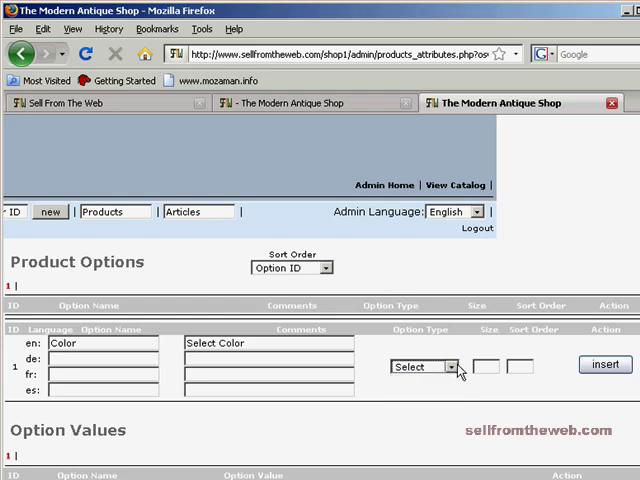
mouse_move(419, 383)
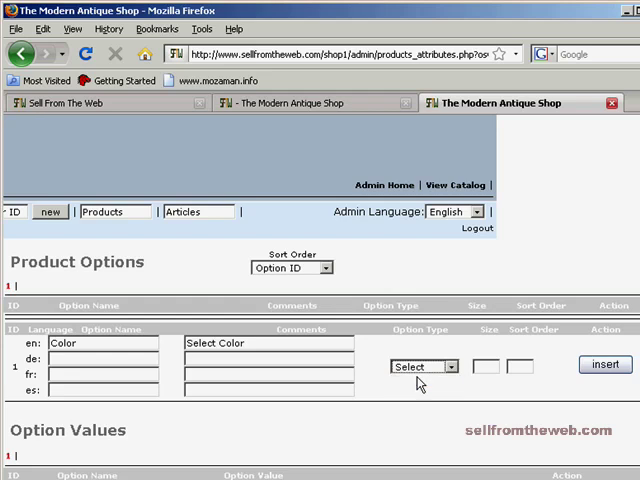
mouse_move(444, 392)
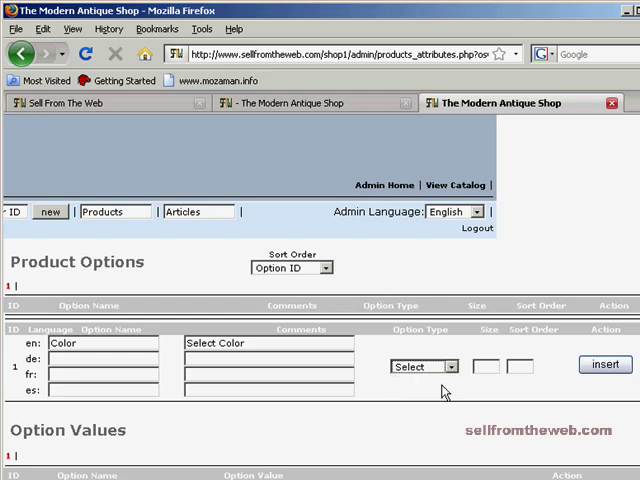
- Keep the Color option's type as Select and set its sort order to 1
click(487, 366)
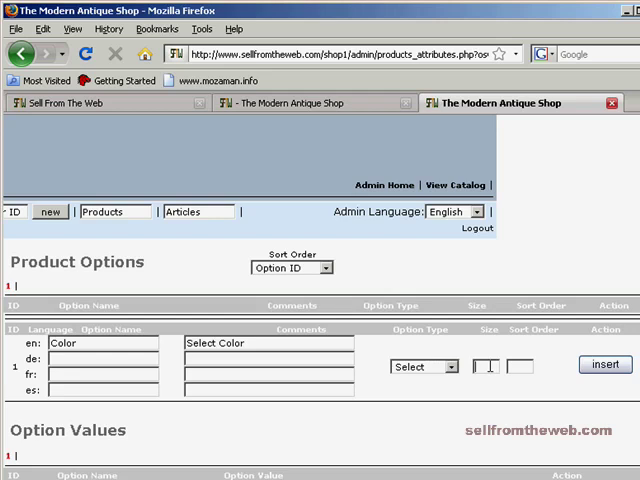
mouse_move(490, 372)
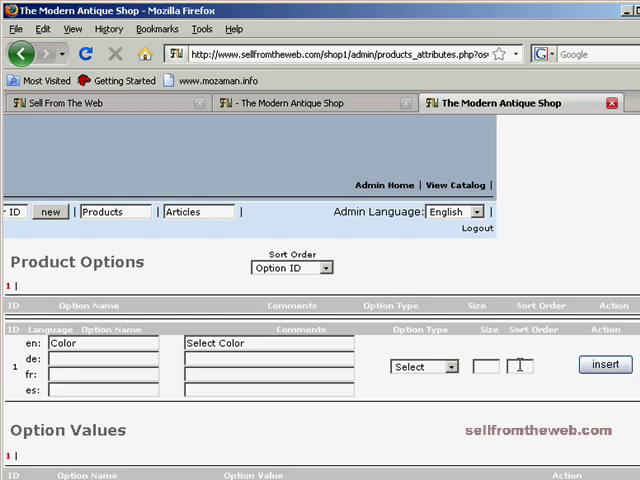
mouse_move(520, 405)
text(1)
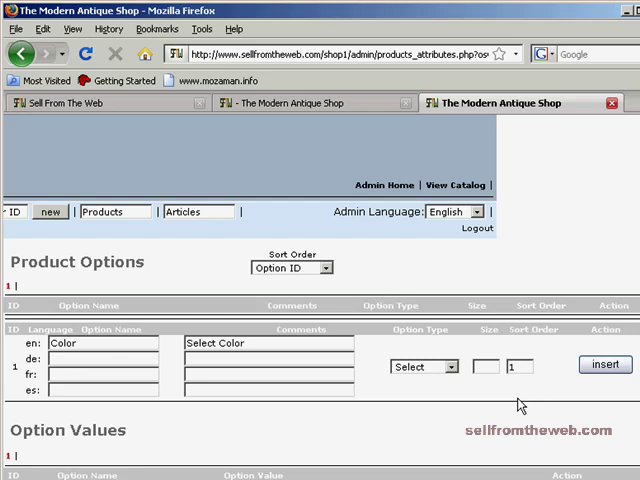
mouse_move(590, 375)
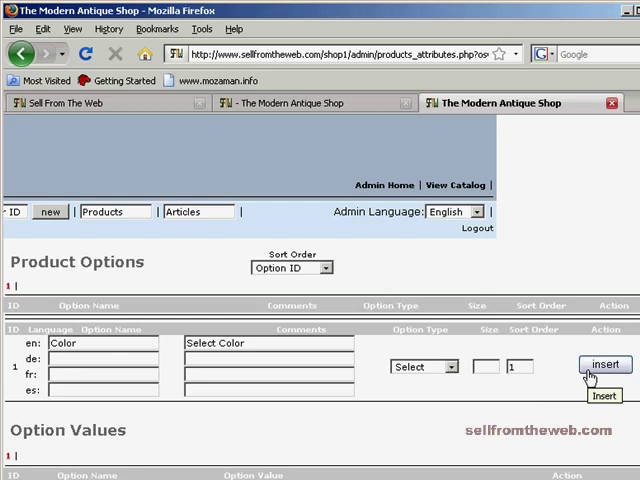
- Insert the Color option: comment Select Color, type Select, sort order 1
click(604, 364)
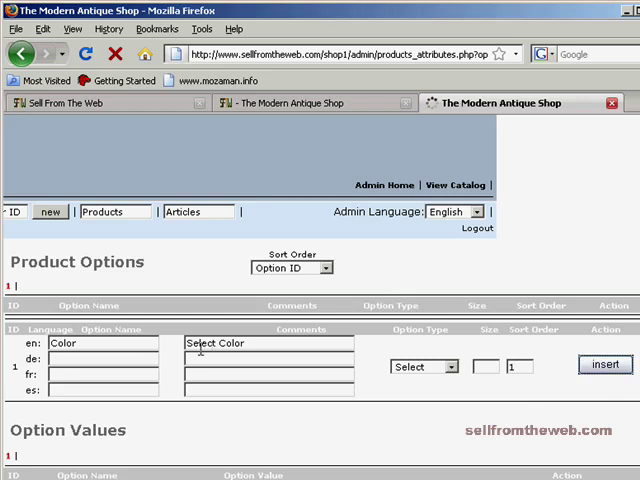
click(604, 363)
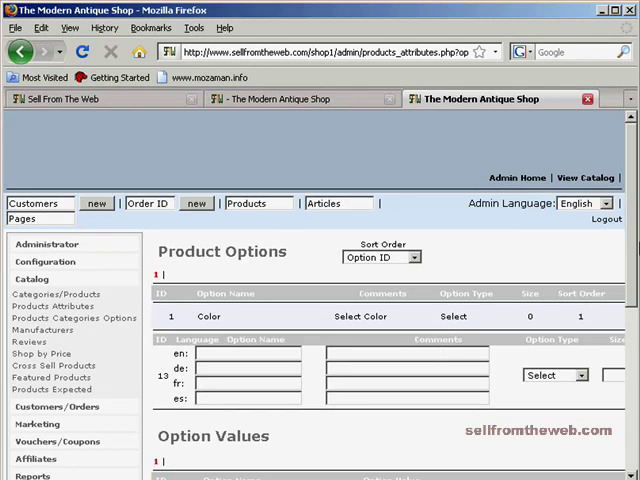
- Add 'Red' as an English value for the Color option
scroll(down, 3)
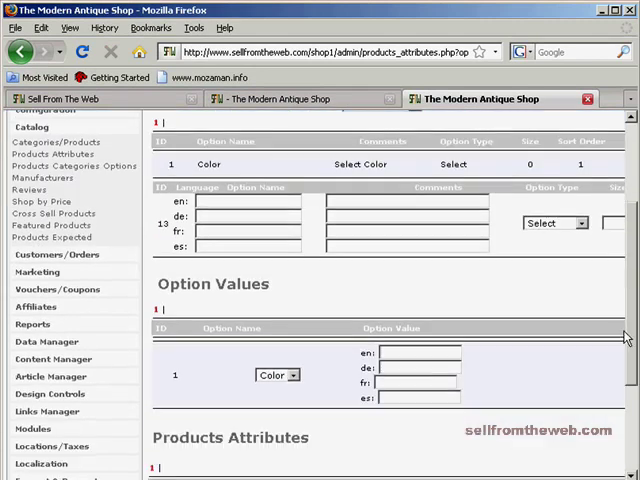
scroll(down, 3)
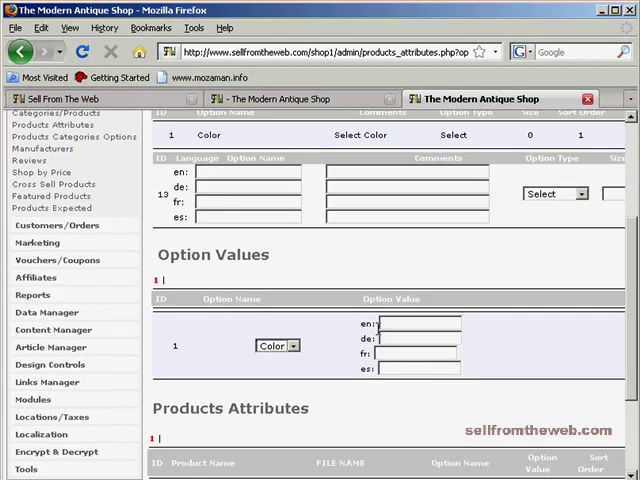
click(415, 324)
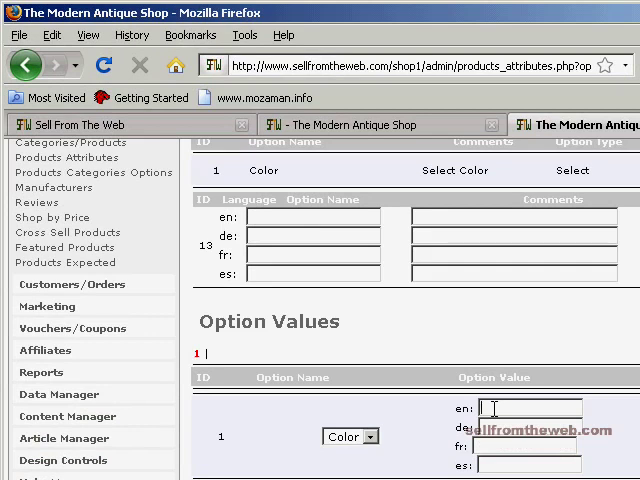
text(Red)
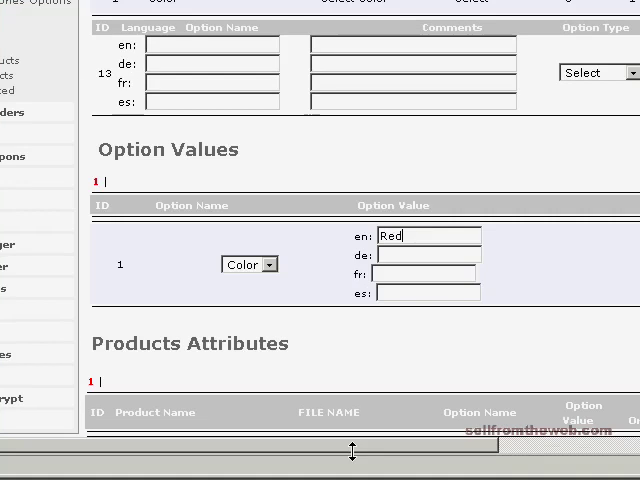
- Enter 'Blue' as a second Color value and insert it
scroll(right, 3)
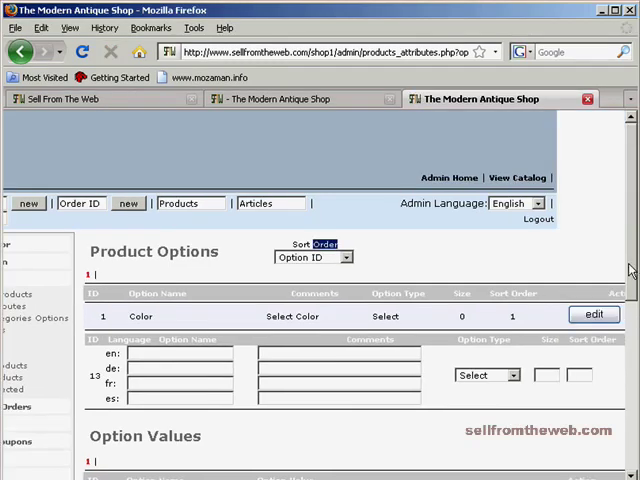
scroll(down, 3)
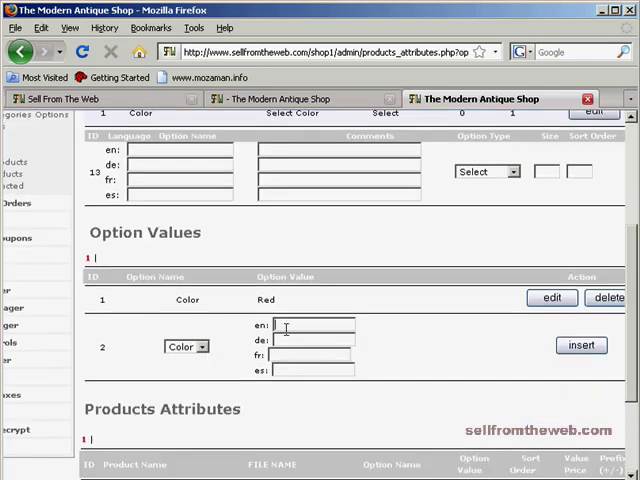
text(Blue)
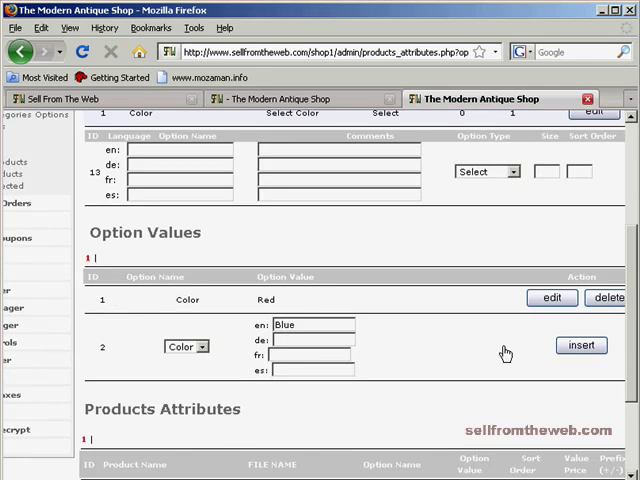
click(581, 345)
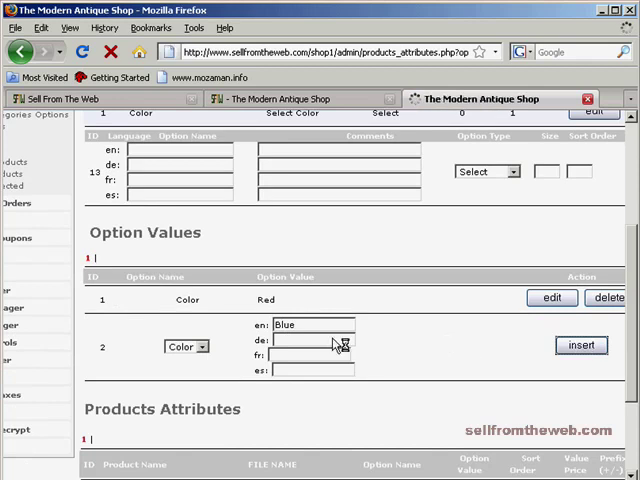
- Enter 'Green' as the third Color option value and submit it
scroll(up, 3)
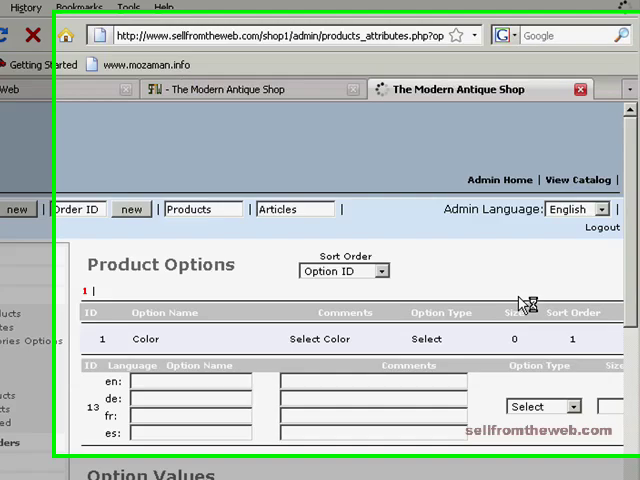
scroll(down, 3)
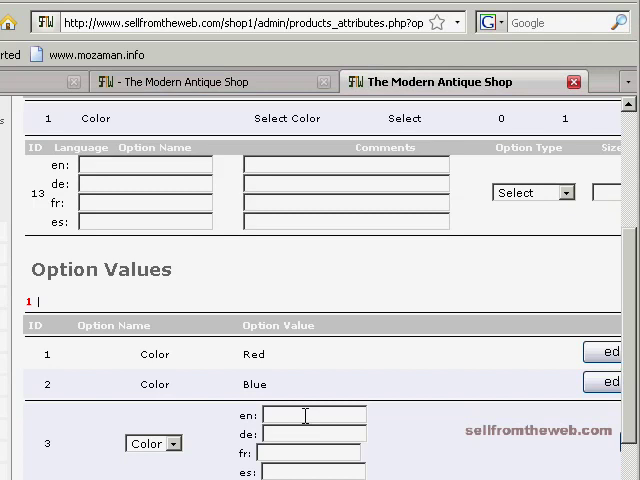
text(Green)
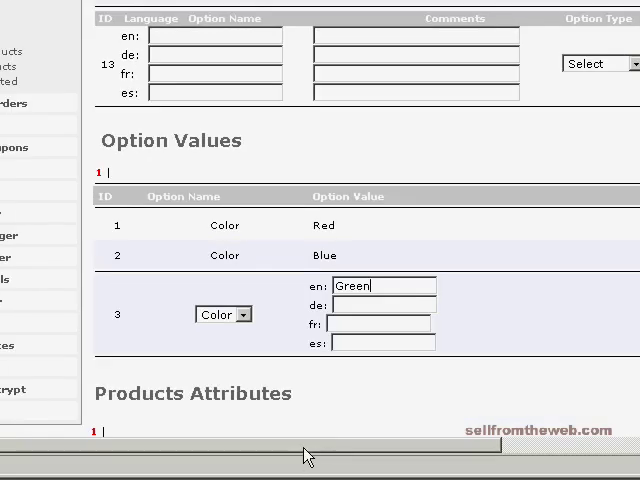
scroll(right, 3)
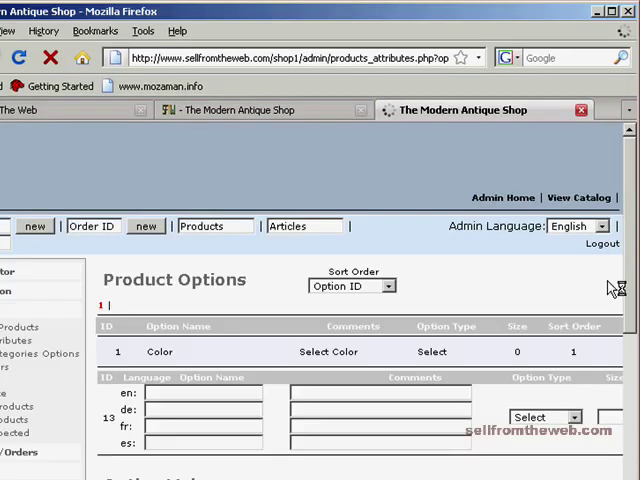
mouse_move(595, 390)
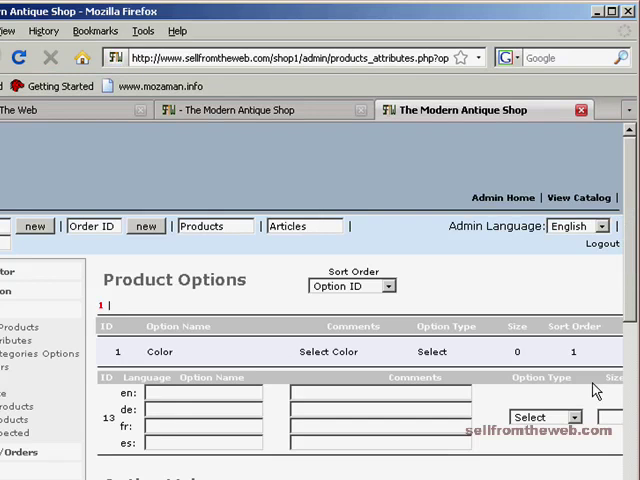
scroll(down, 3)
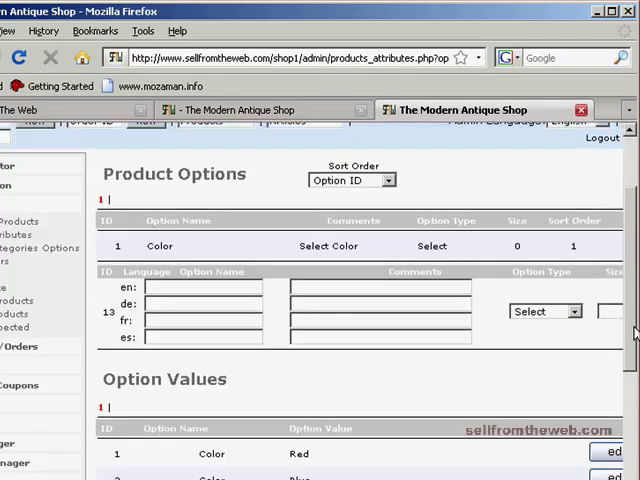
scroll(down, 3)
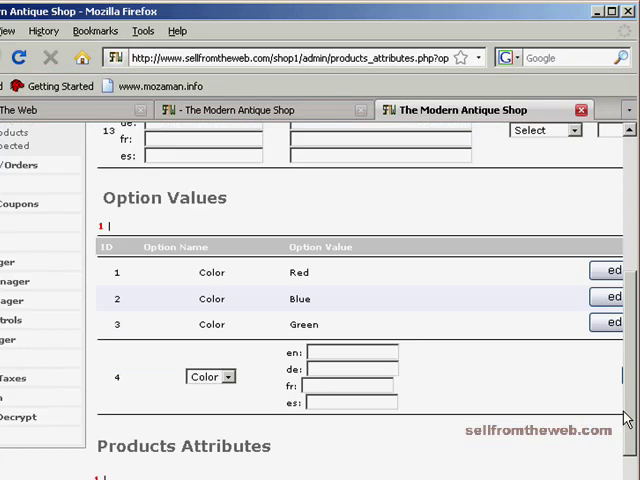
scroll(up, 3)
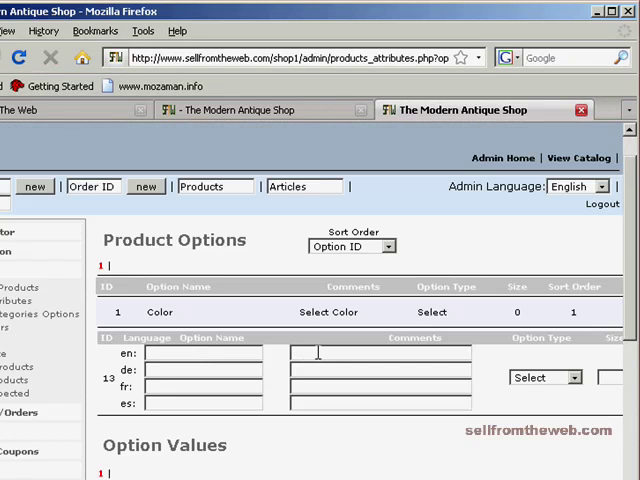
mouse_move(453, 369)
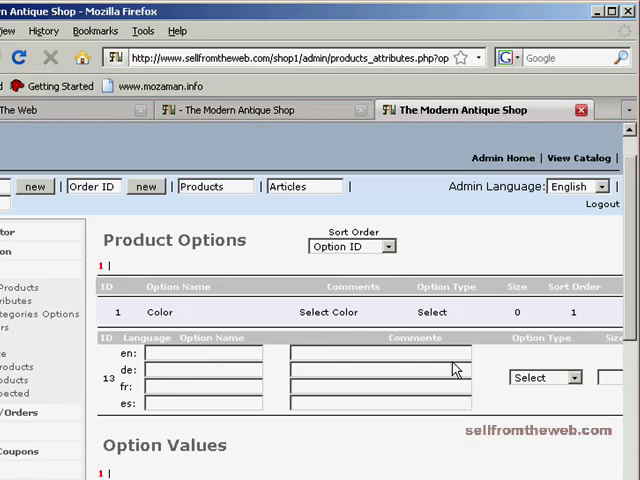
click(544, 377)
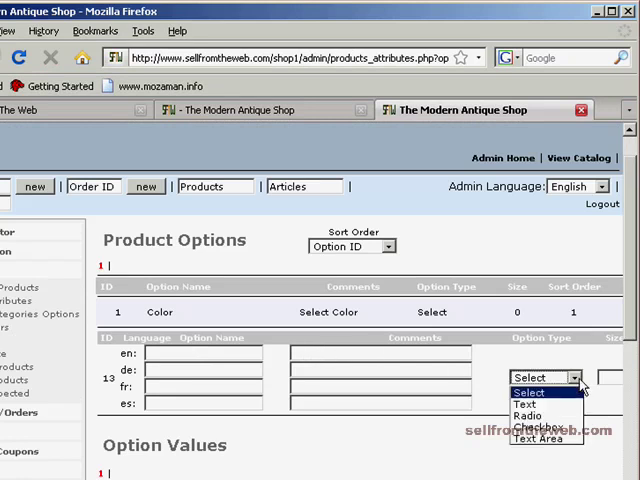
click(543, 391)
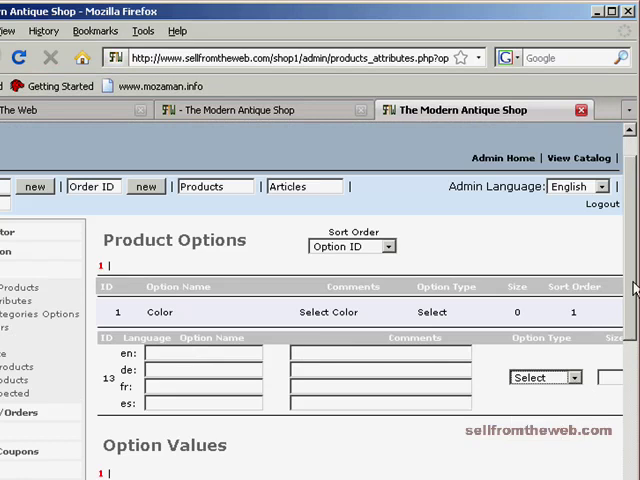
scroll(down, 3)
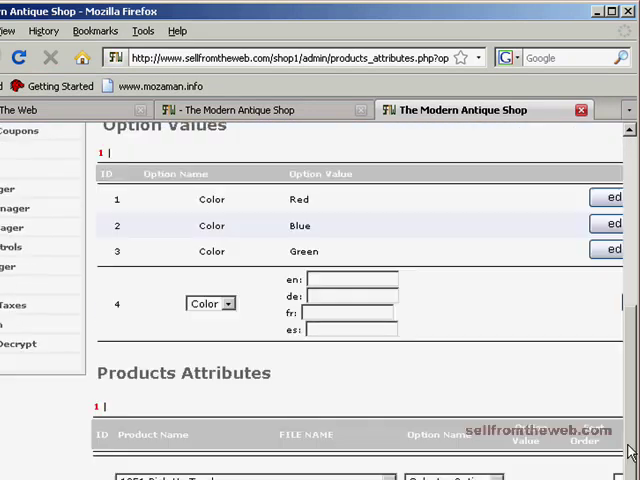
scroll(down, 3)
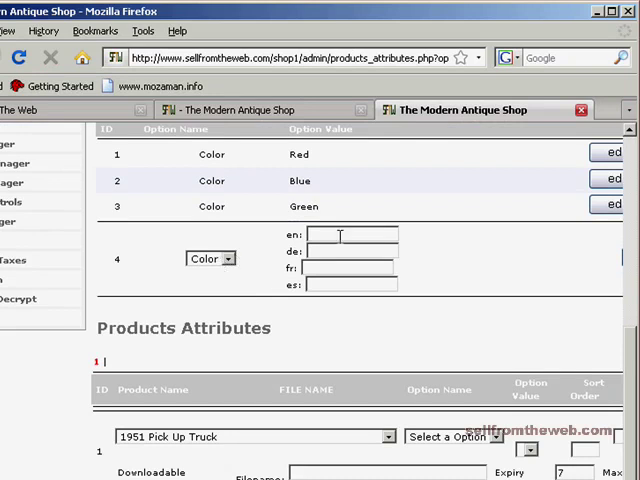
scroll(down, 3)
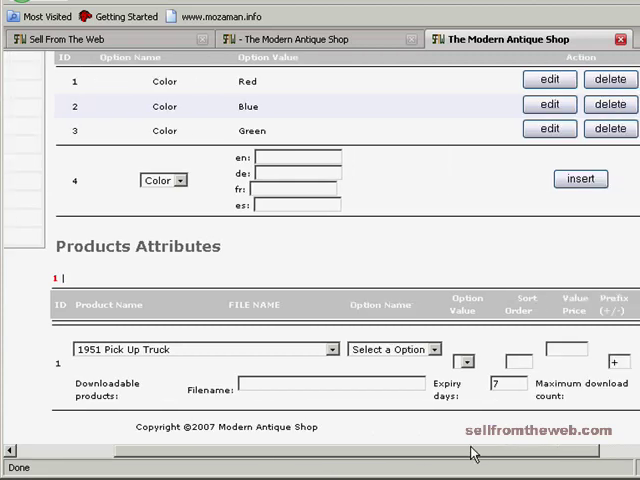
mouse_move(333, 348)
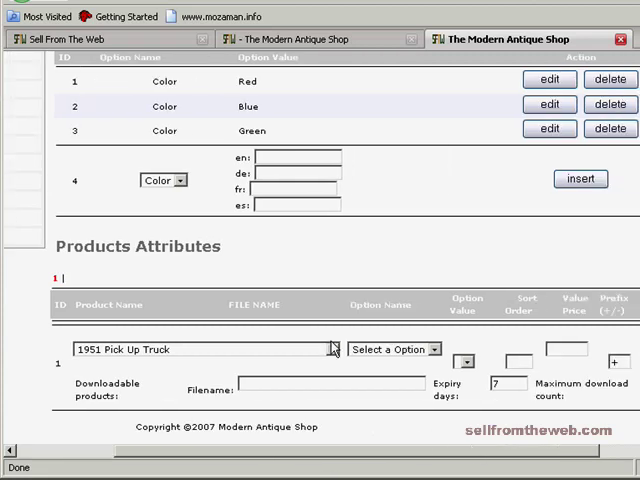
- Set up a Dualit Vario 2 Slice Toaster attribute: Color Red, sort order 1, price 5
click(333, 349)
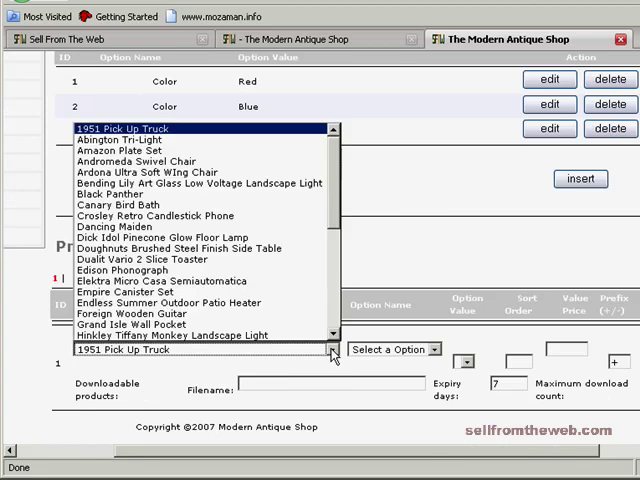
scroll(down, 3)
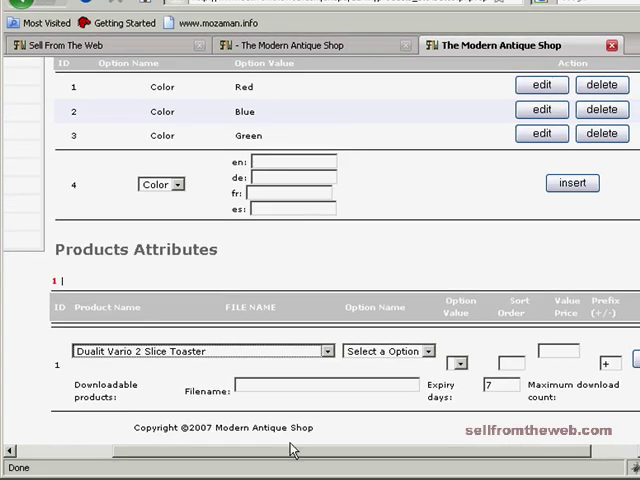
click(388, 350)
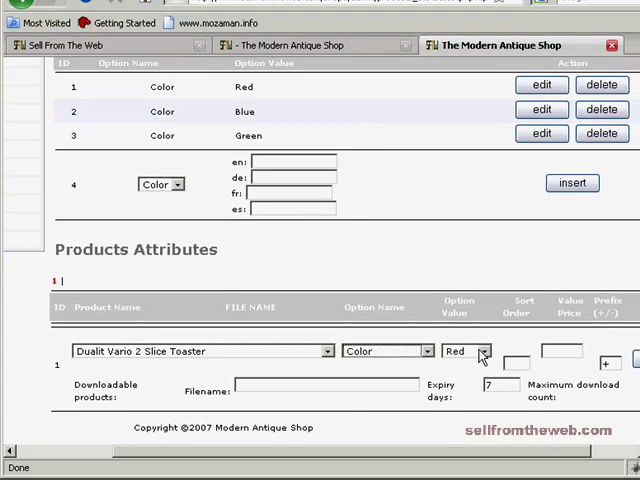
mouse_move(471, 453)
text(1)
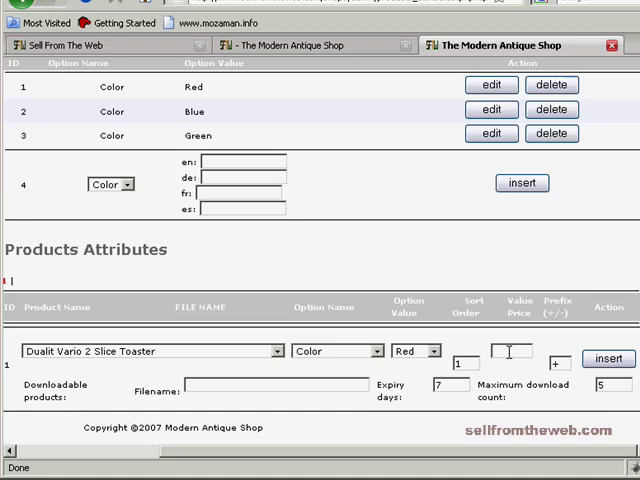
text(5.)
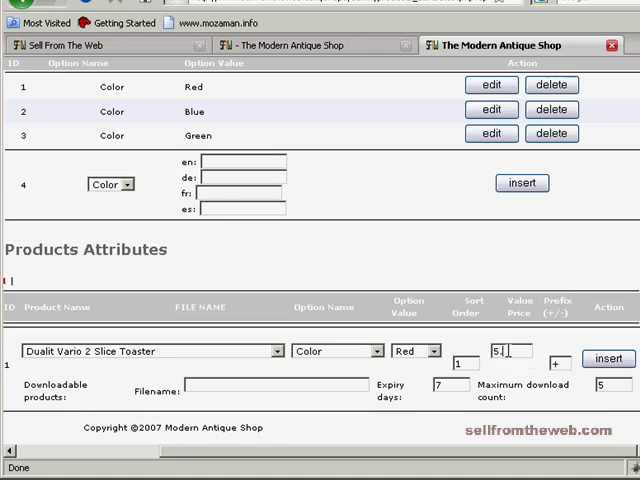